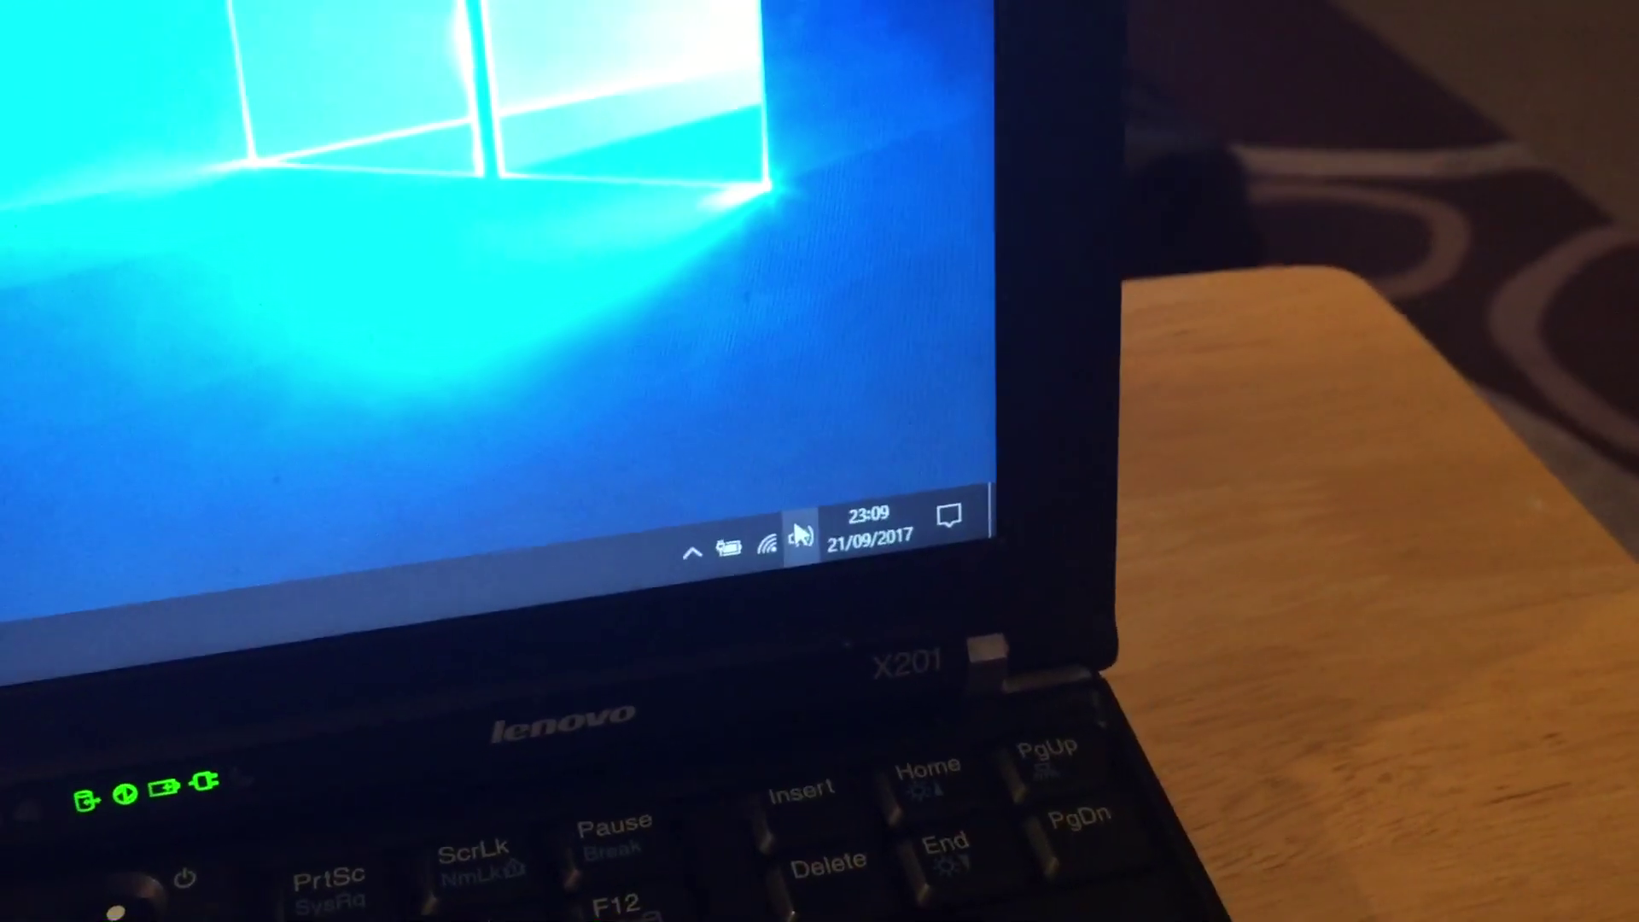
- Show the Speakers (Conexant 20585 SmartAudio HD) volume flyout from the taskbar, at 86
{"action": "left_click", "coordinate": [800, 539]}
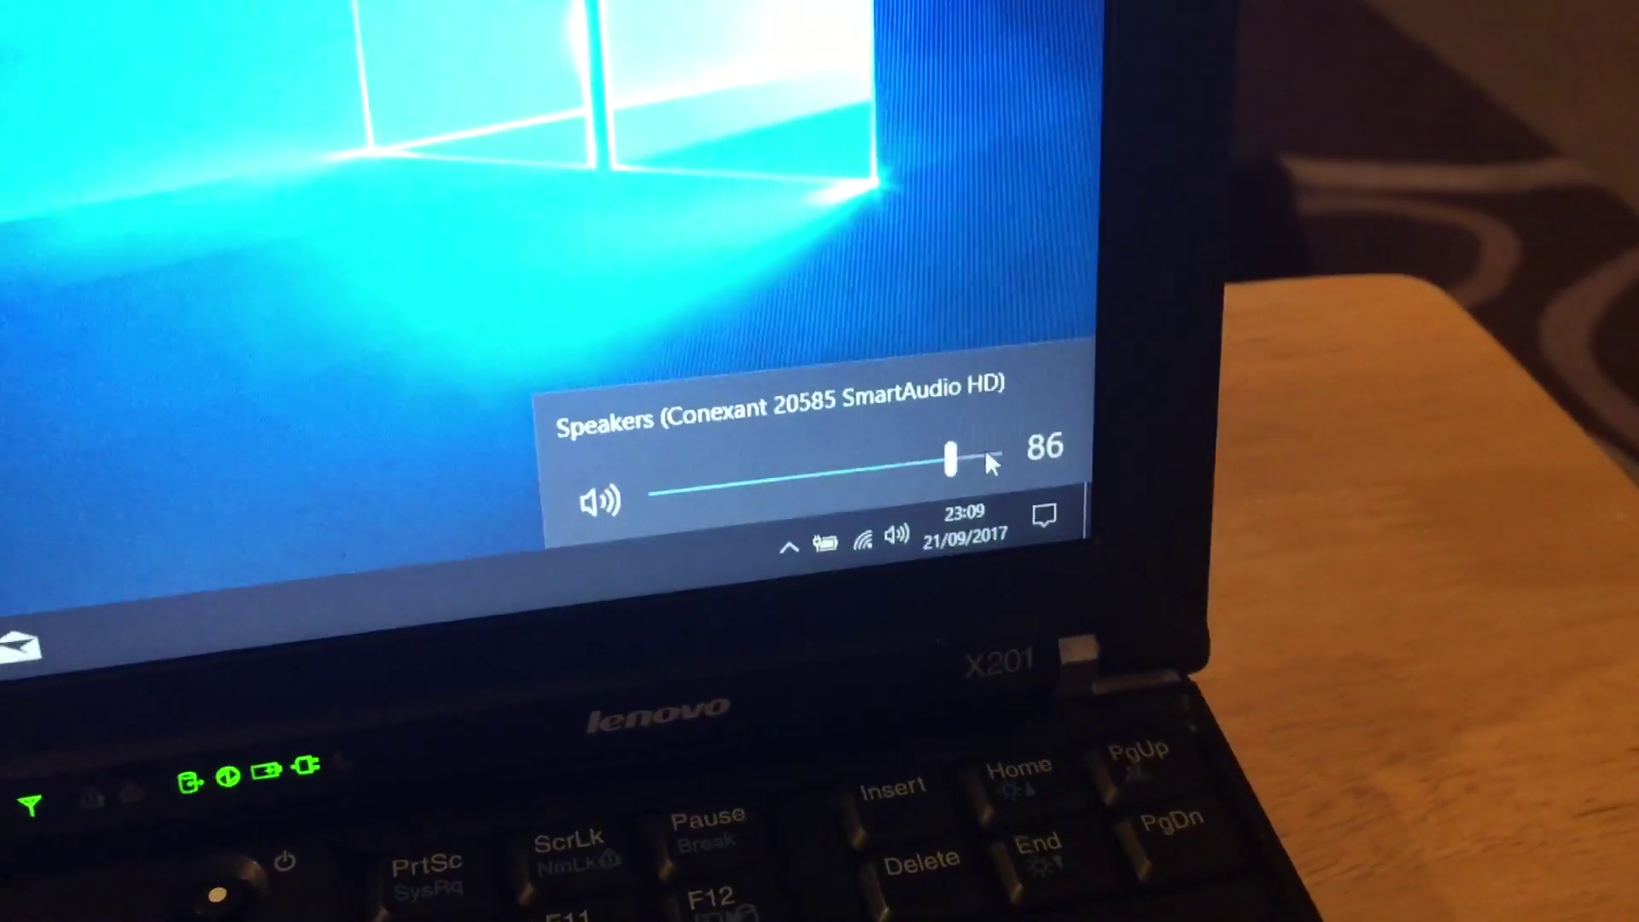